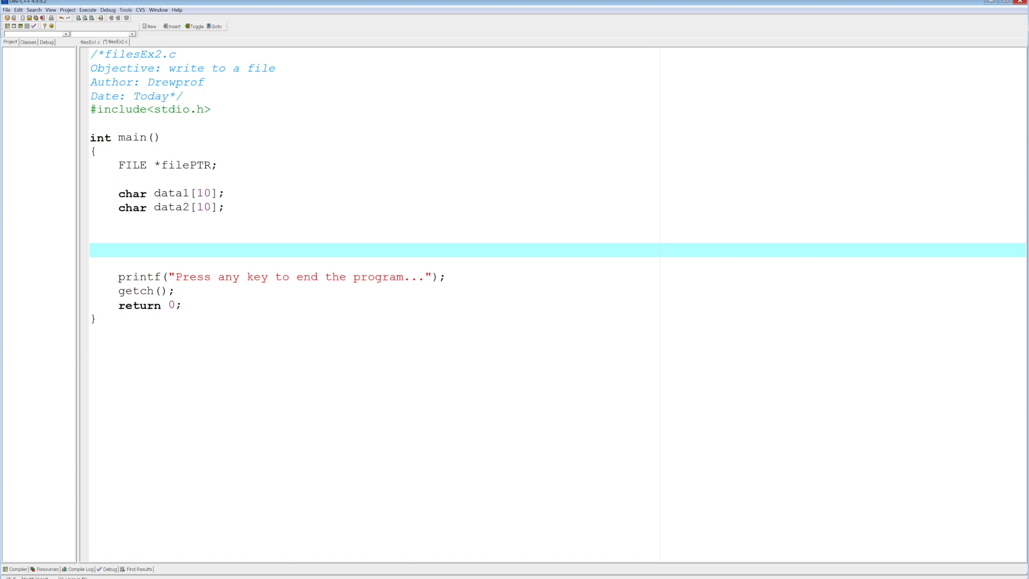
pyautogui.moveTo(492, 294)
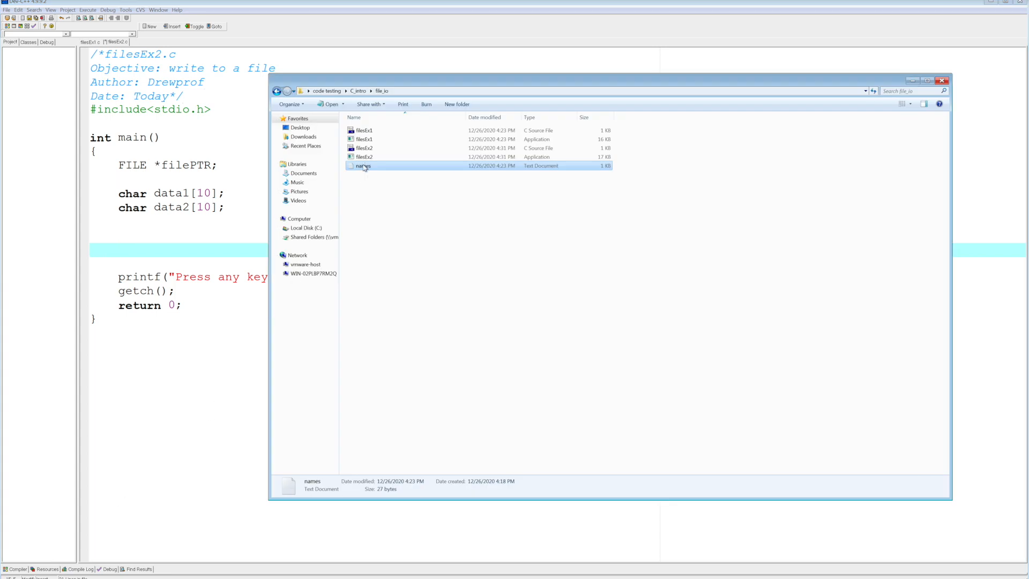
# Step: View names.txt in Notepad, which lists Henry Ford and Thomas Edison
pyautogui.doubleClick(363, 165)
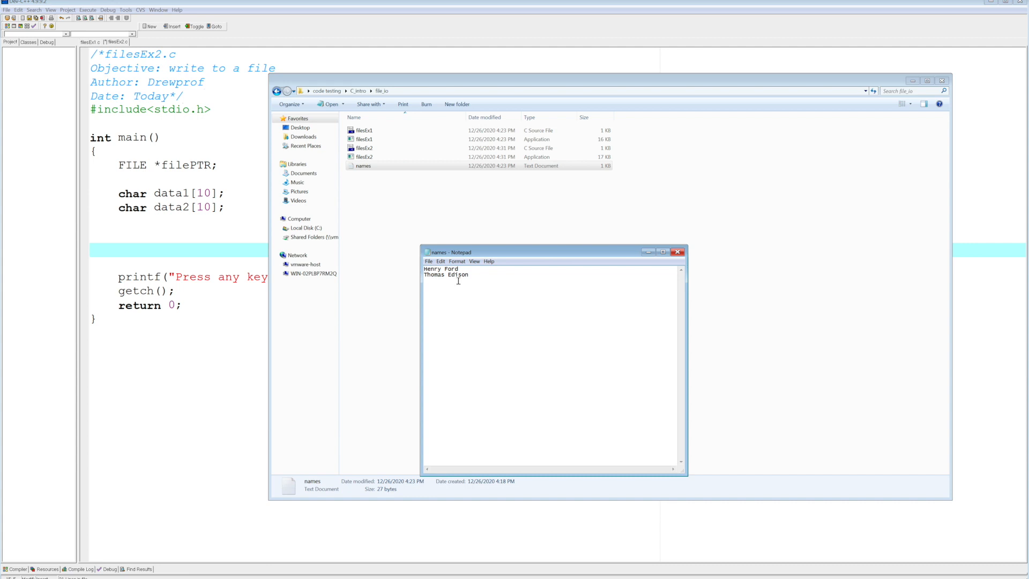
pyautogui.moveTo(680, 251)
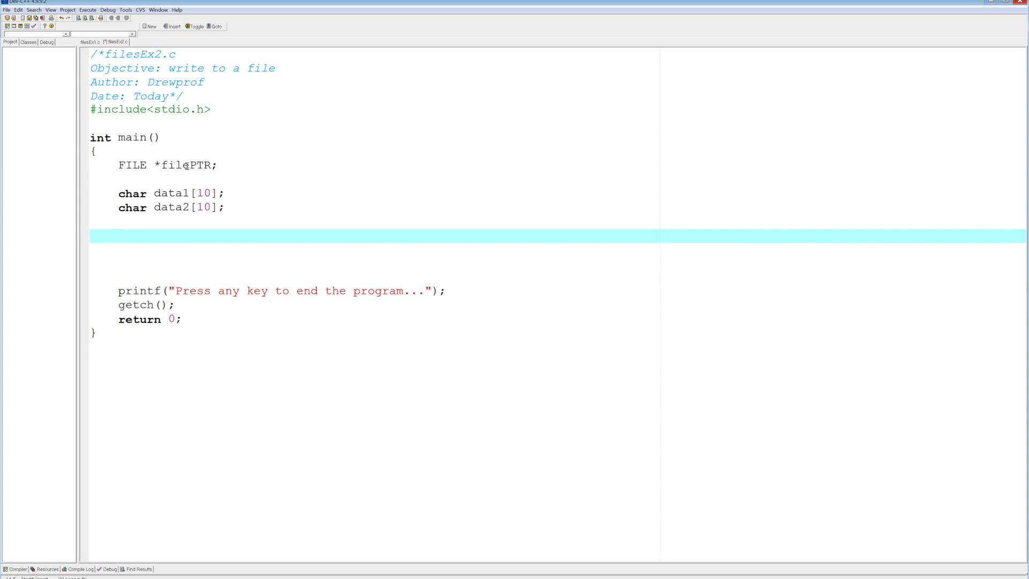
# Step: Write filePTR = fopen("names.txt", "r"); to open the file for reading
pyautogui.write('file')
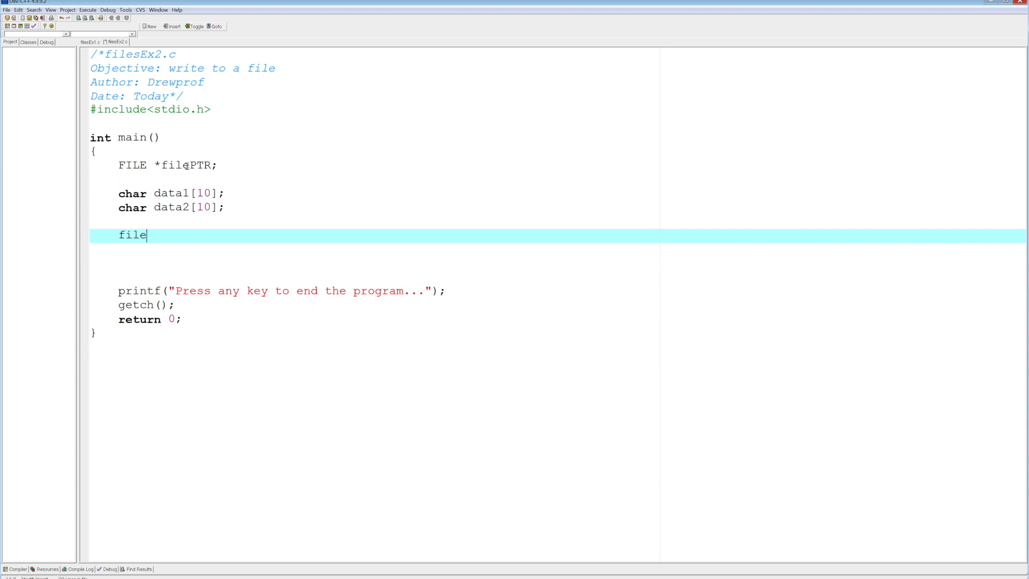
pyautogui.write('PTR = f')
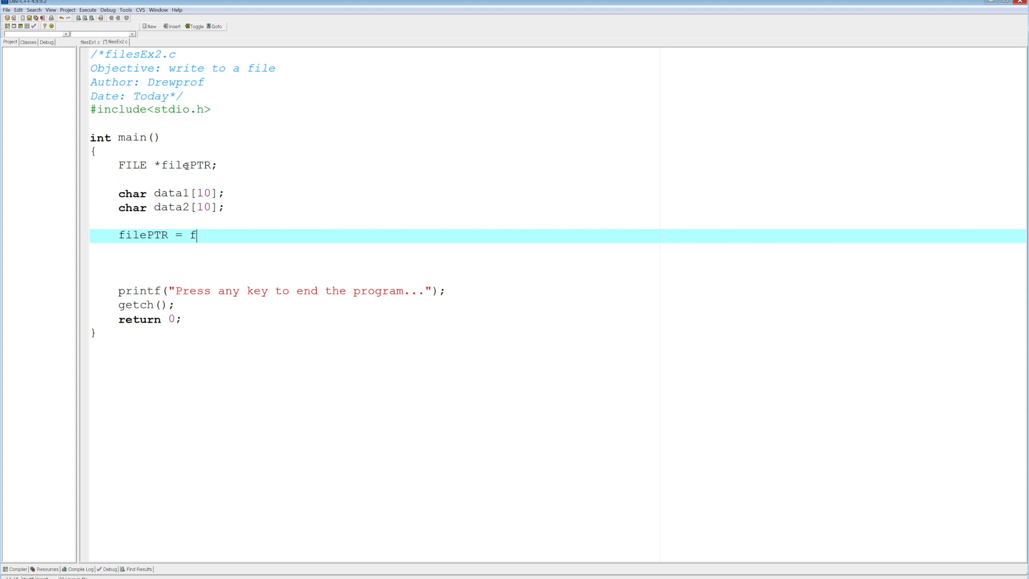
pyautogui.write('open(')
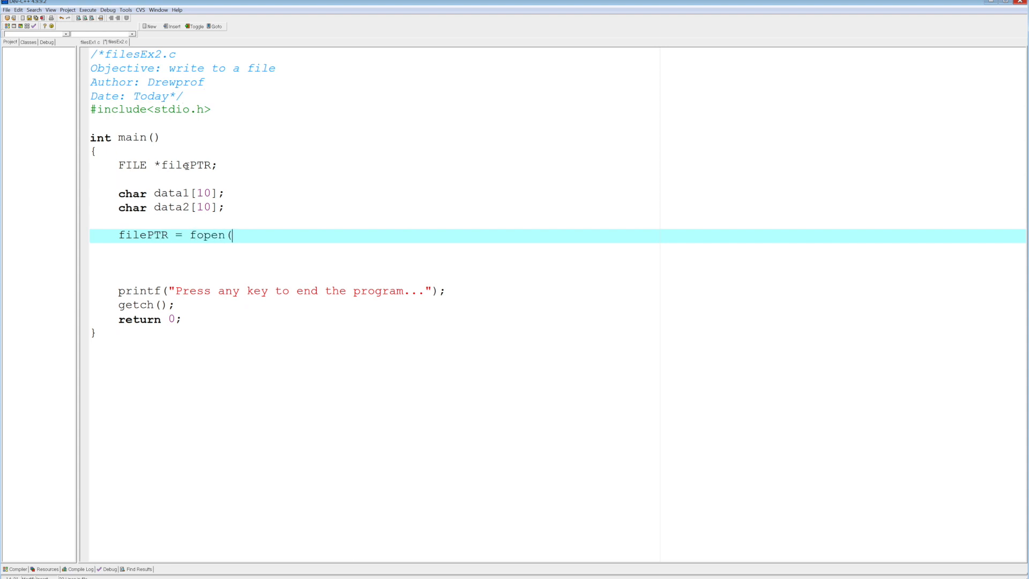
pyautogui.write('"')
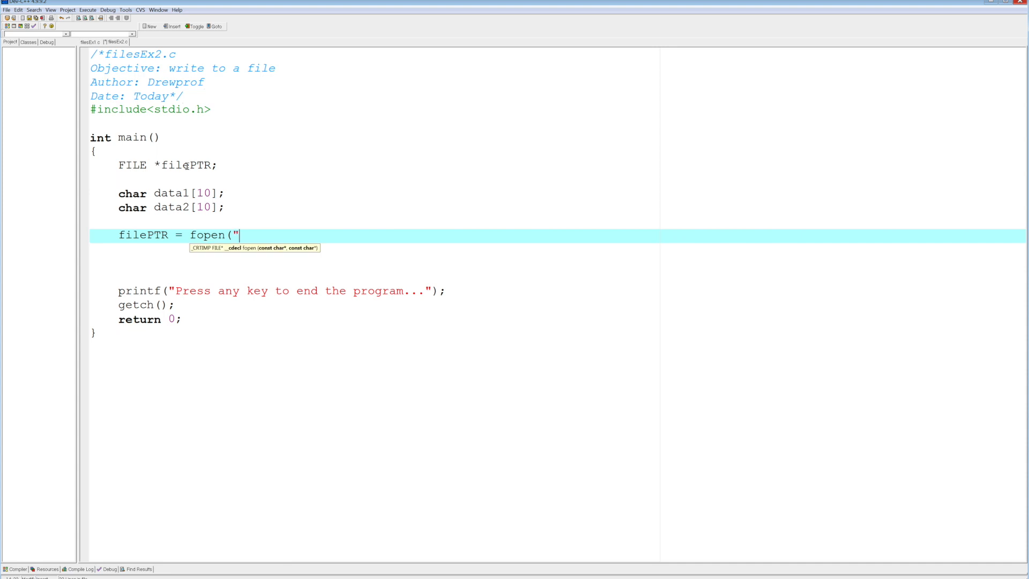
pyautogui.write('names.')
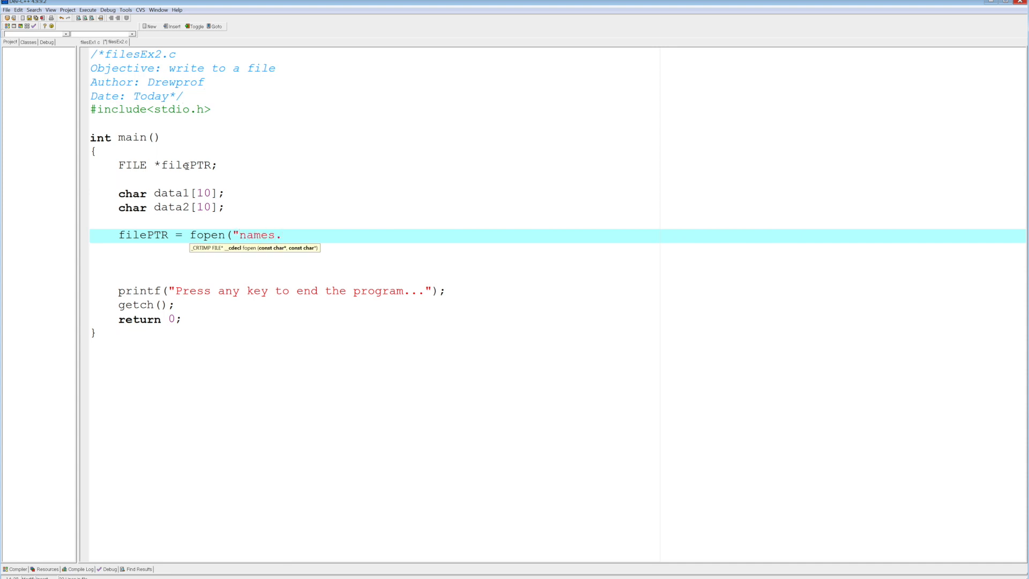
pyautogui.write('txt')
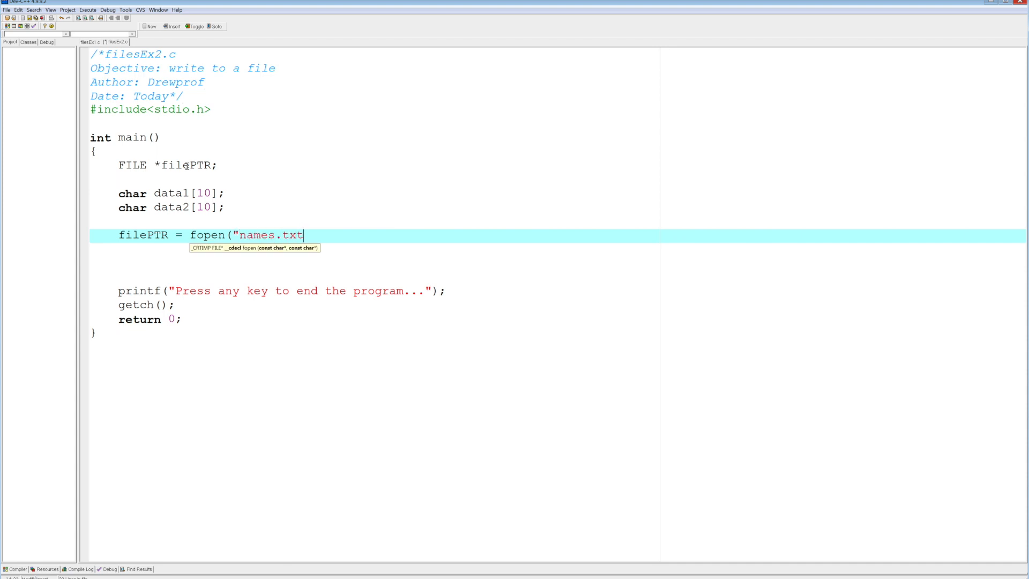
pyautogui.write('"')
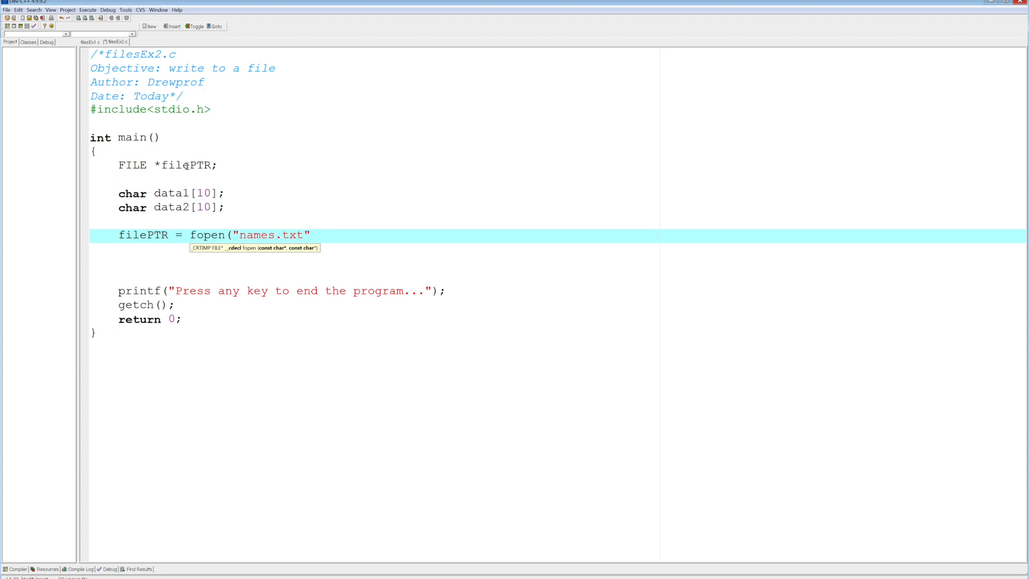
pyautogui.click(311, 235)
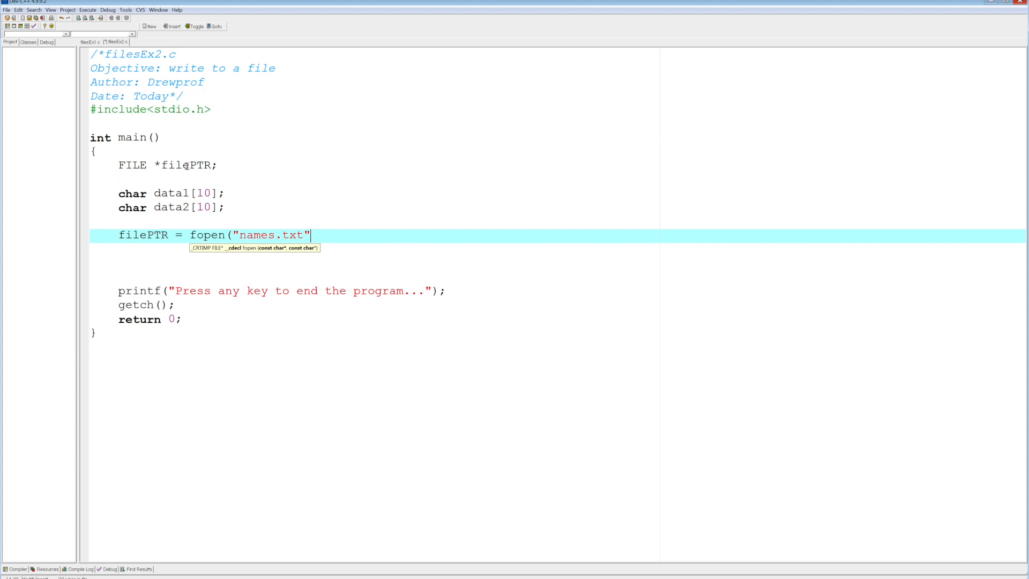
pyautogui.write(',')
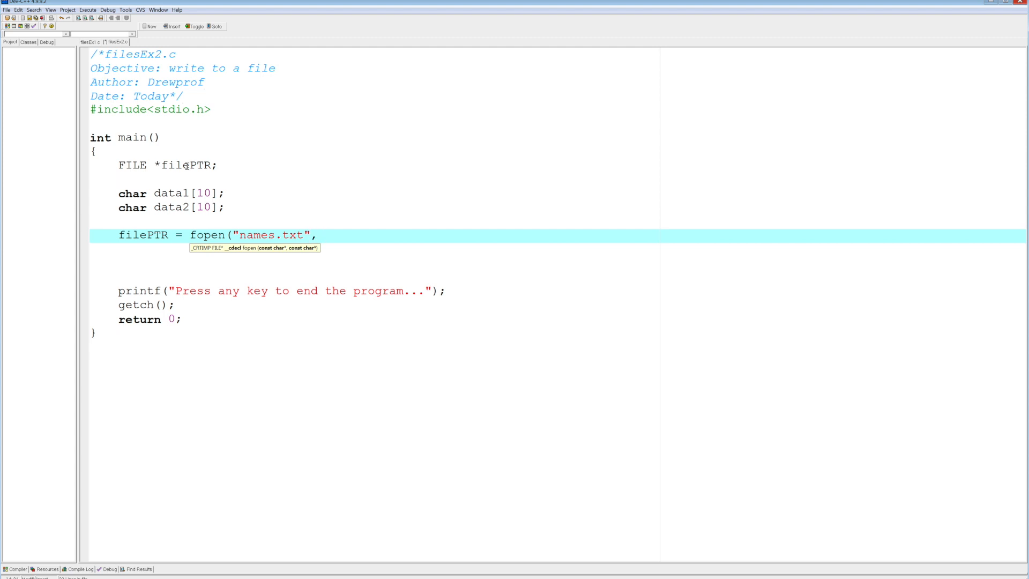
pyautogui.write('"r')
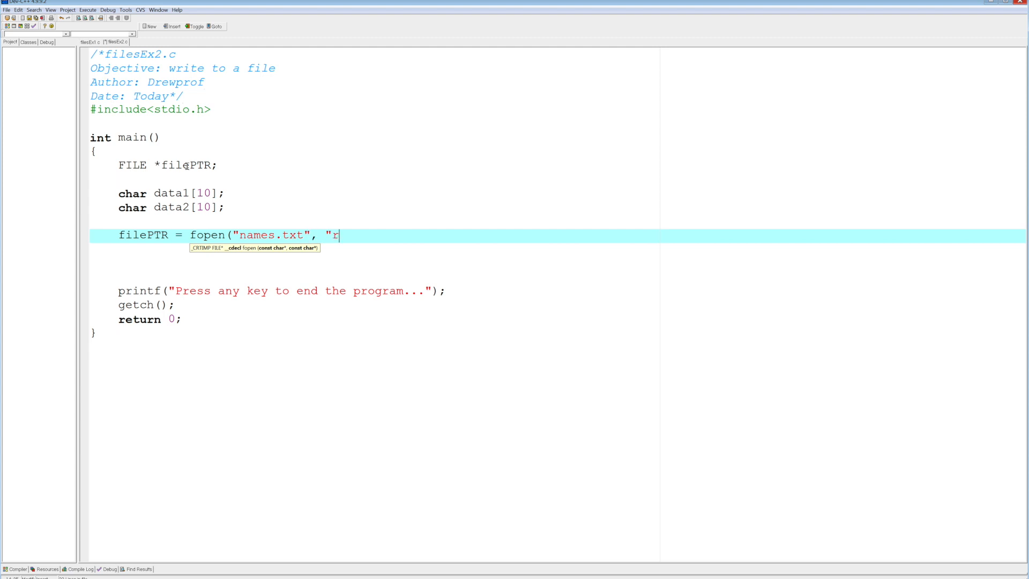
pyautogui.write('");')
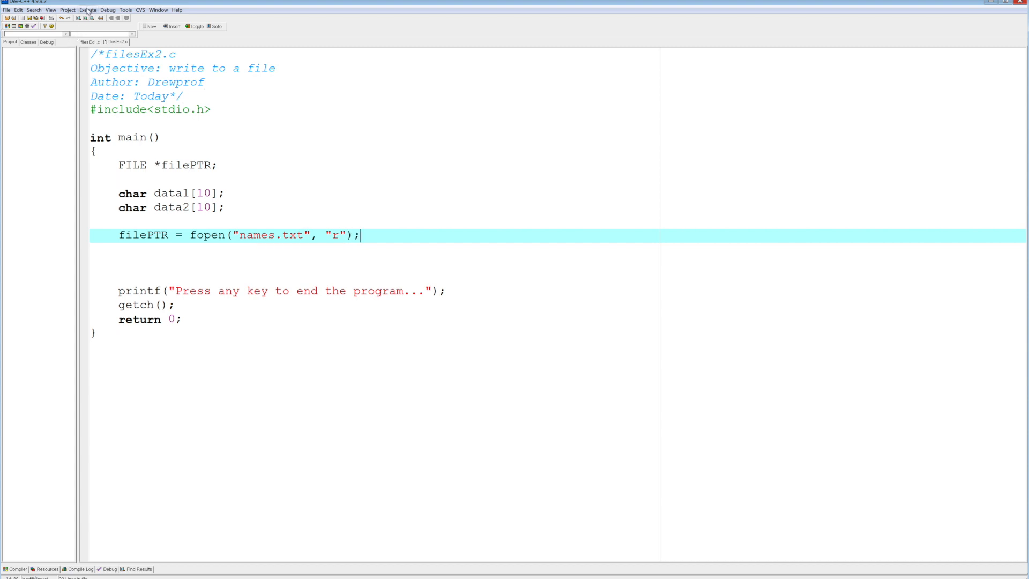
# Step: Compile filesEx2.c, confirming zero errors and warnings so far
pyautogui.click(91, 19)
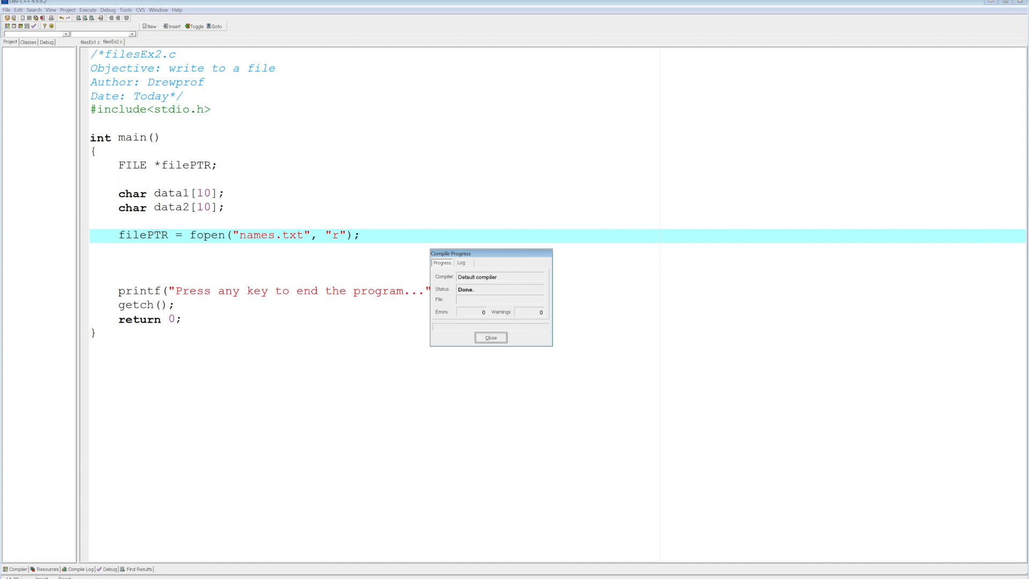
pyautogui.click(490, 338)
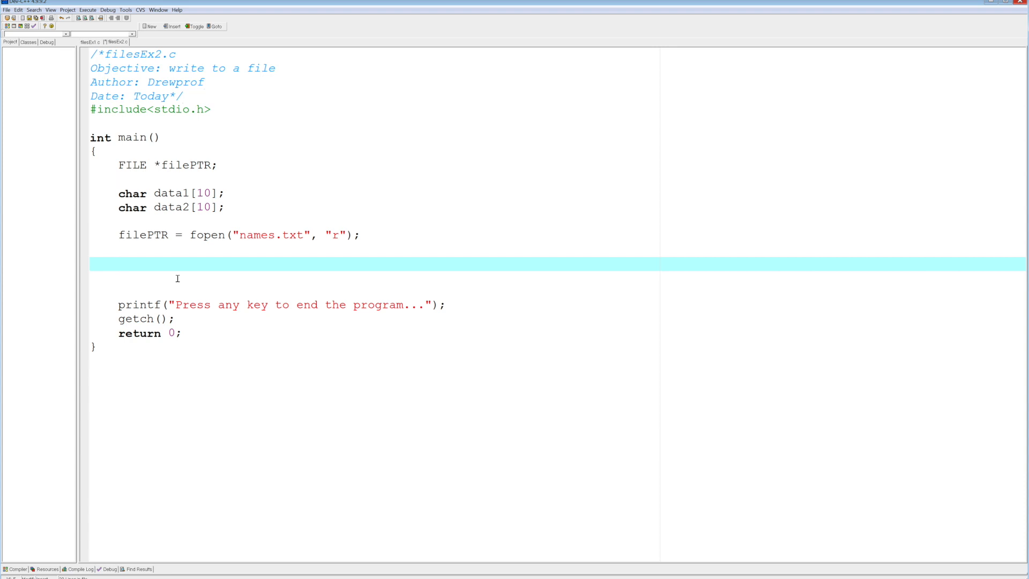
# Step: Write fscanf(filePTR, "%s%s", data1, data2) to read two strings from the file
pyautogui.write('fscanf')
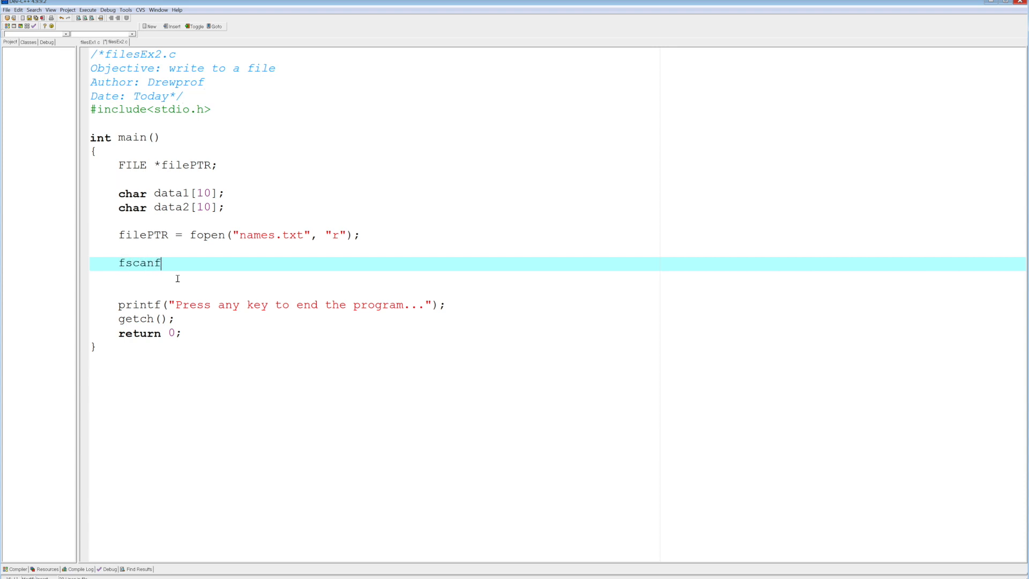
pyautogui.write('(')
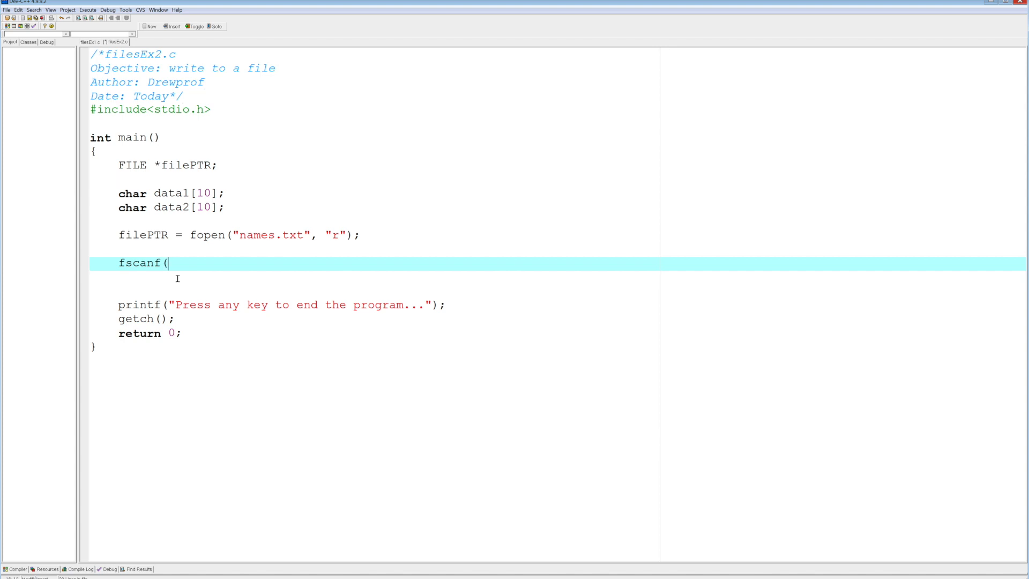
pyautogui.write('fileP')
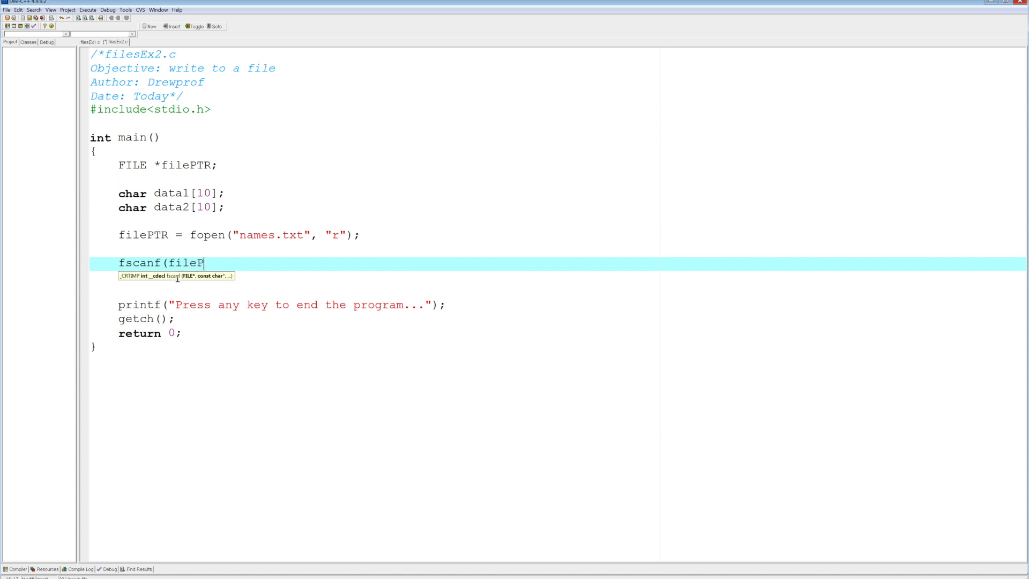
pyautogui.write('TR')
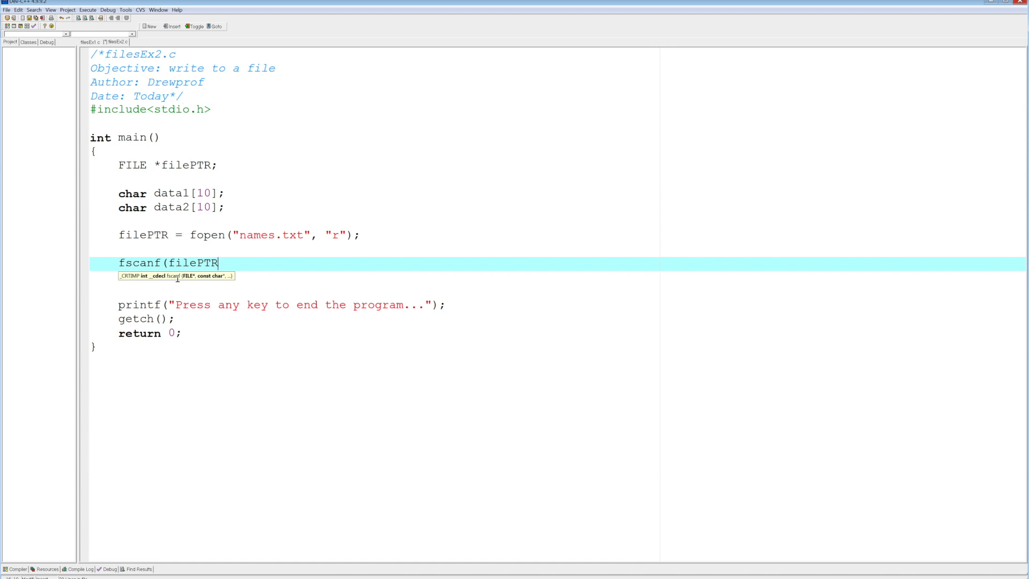
pyautogui.write(',')
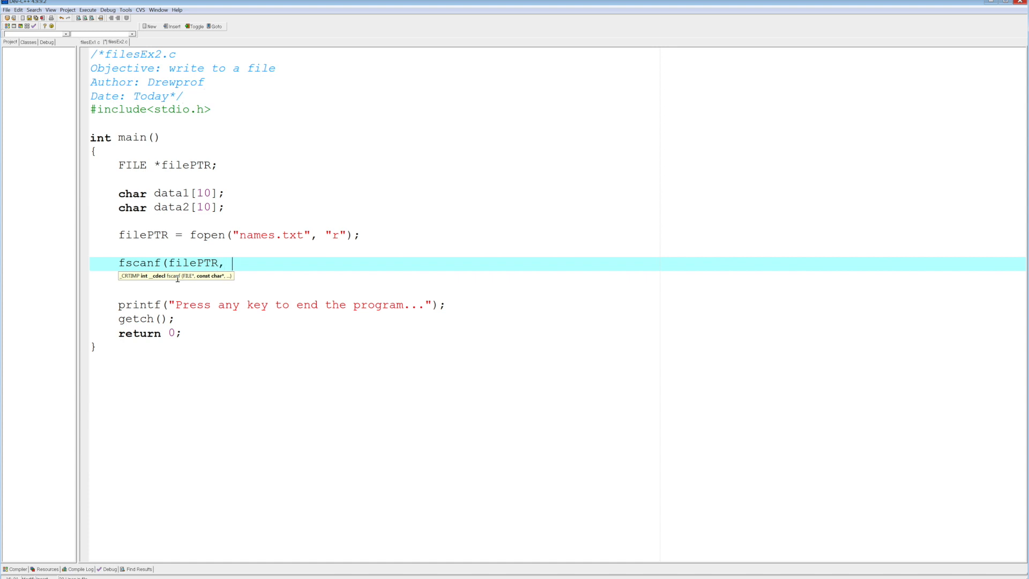
pyautogui.write('"')
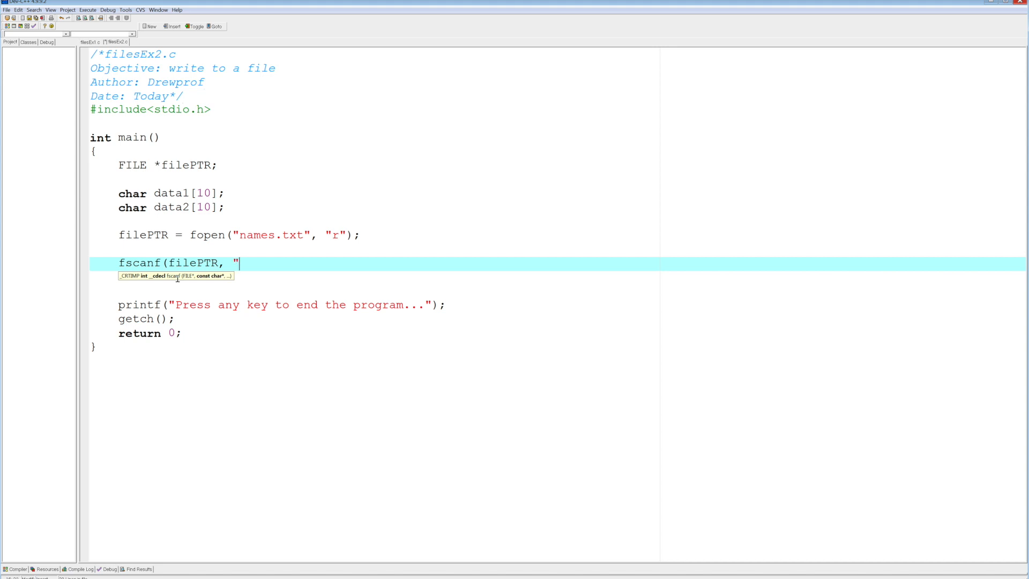
pyautogui.write('%s')
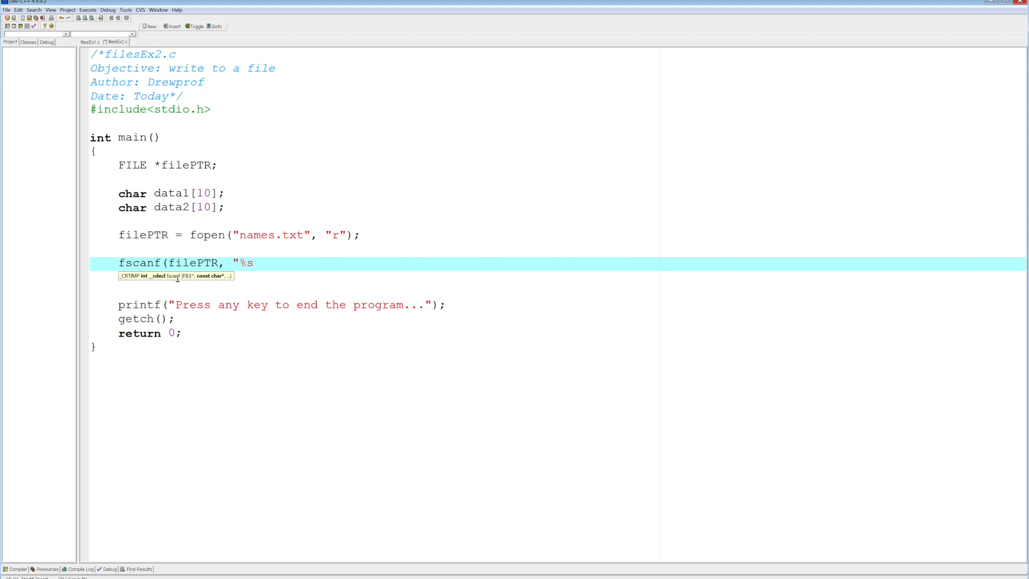
pyautogui.write('%s')
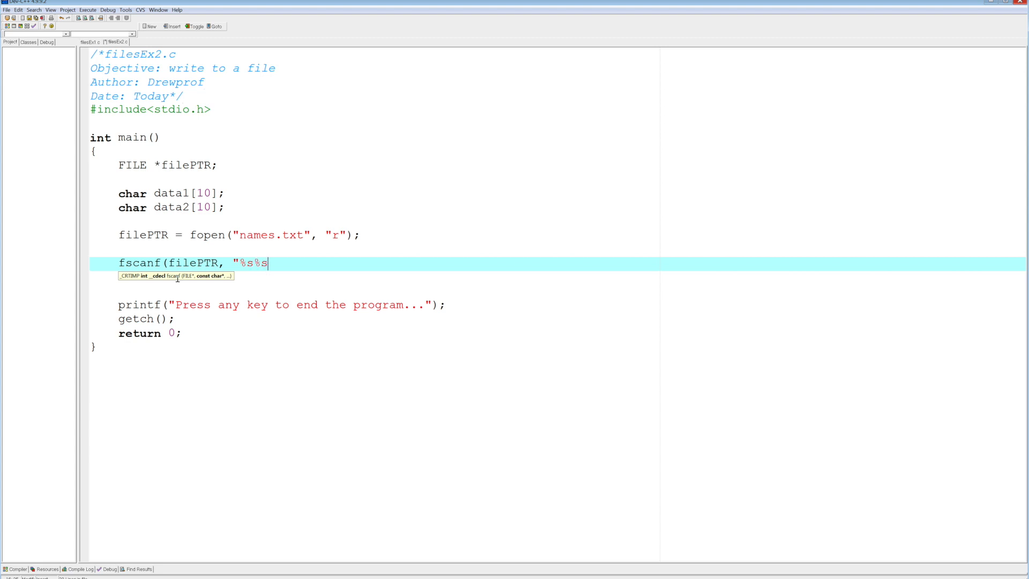
pyautogui.write(',')
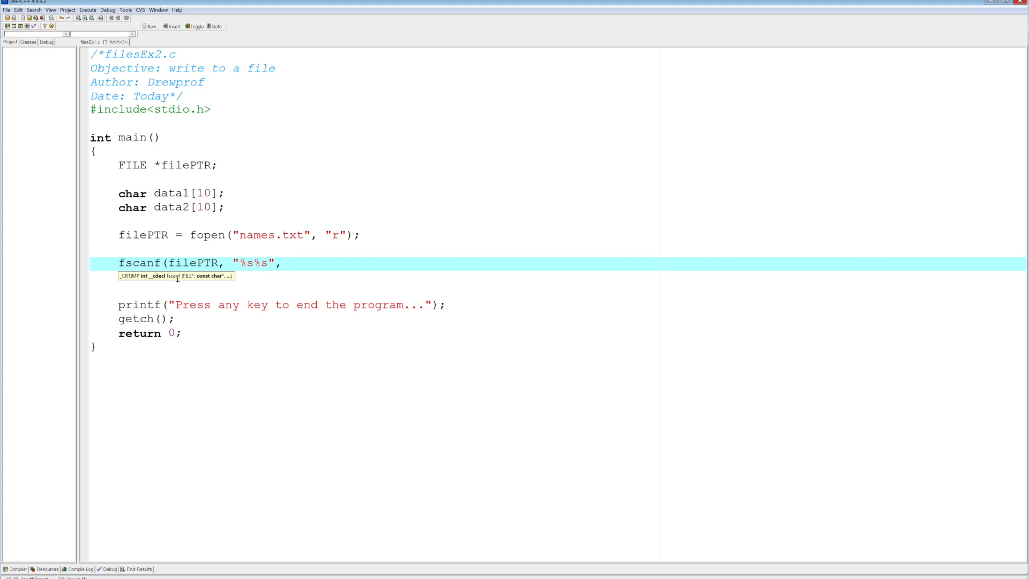
pyautogui.write('d')
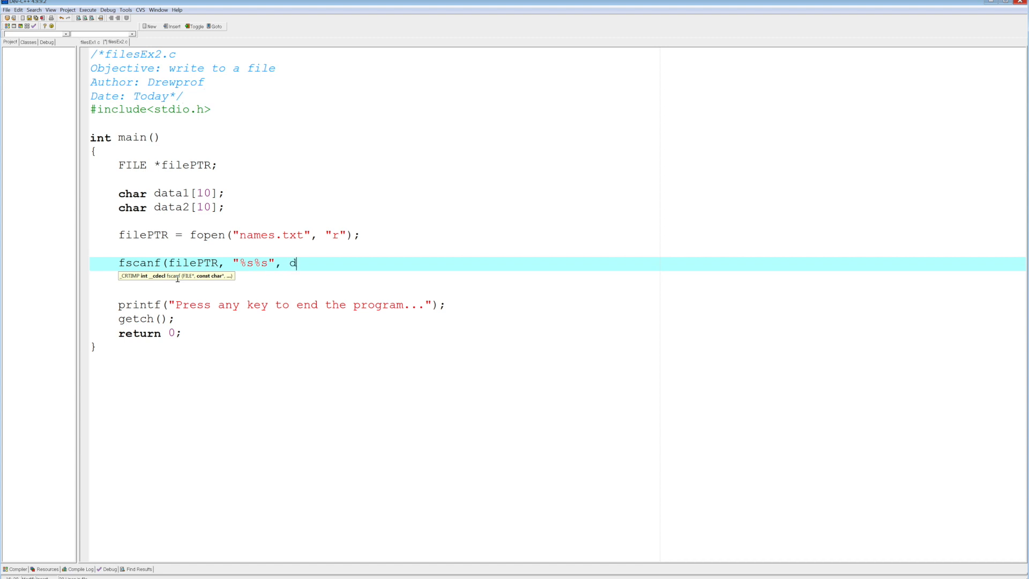
pyautogui.write('ata1')
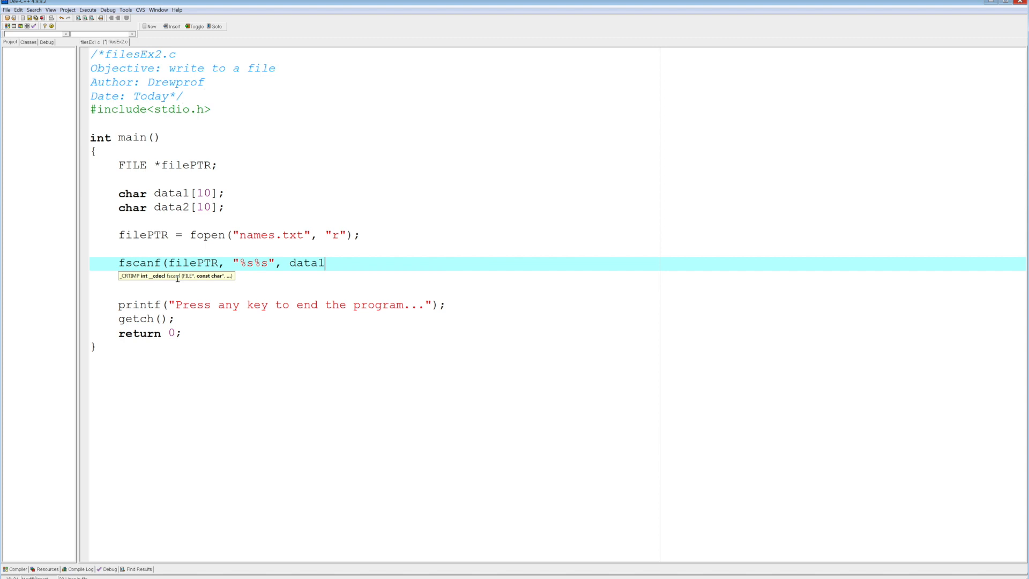
pyautogui.write(', d')
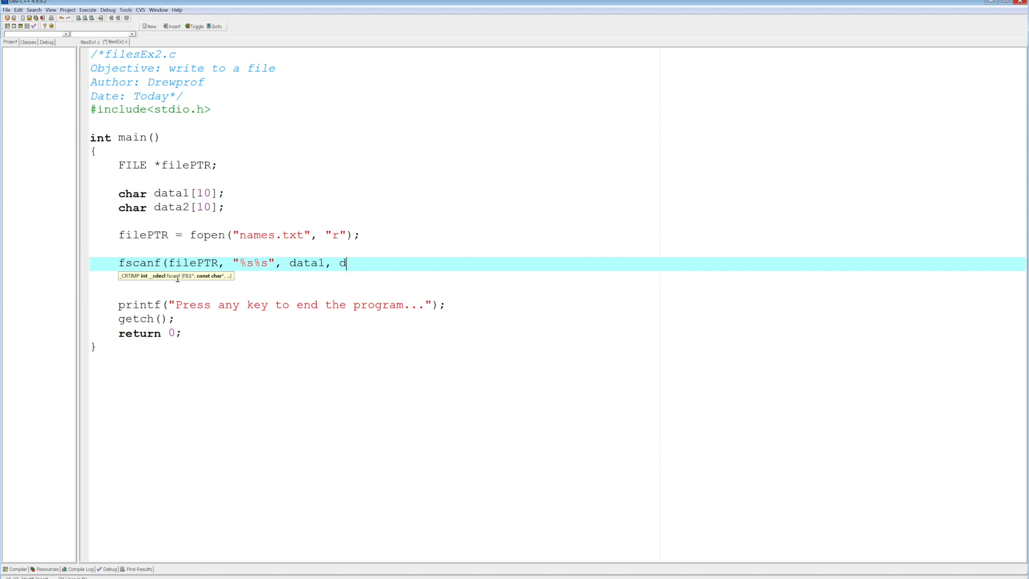
pyautogui.write('ata2);')
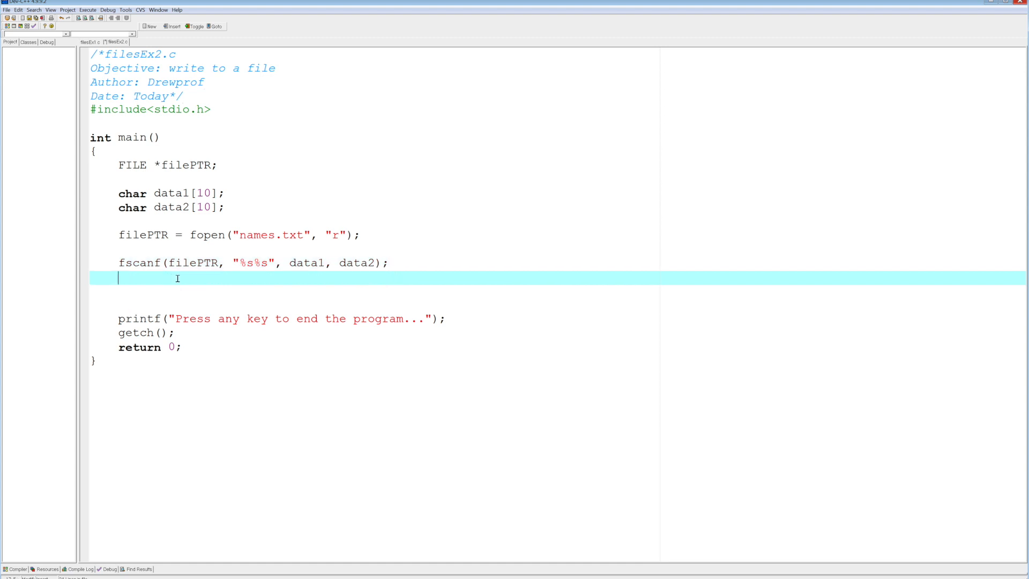
# Step: Write printf("Data: %s %s\n", data1, data2); to print both strings
pyautogui.write('printf')
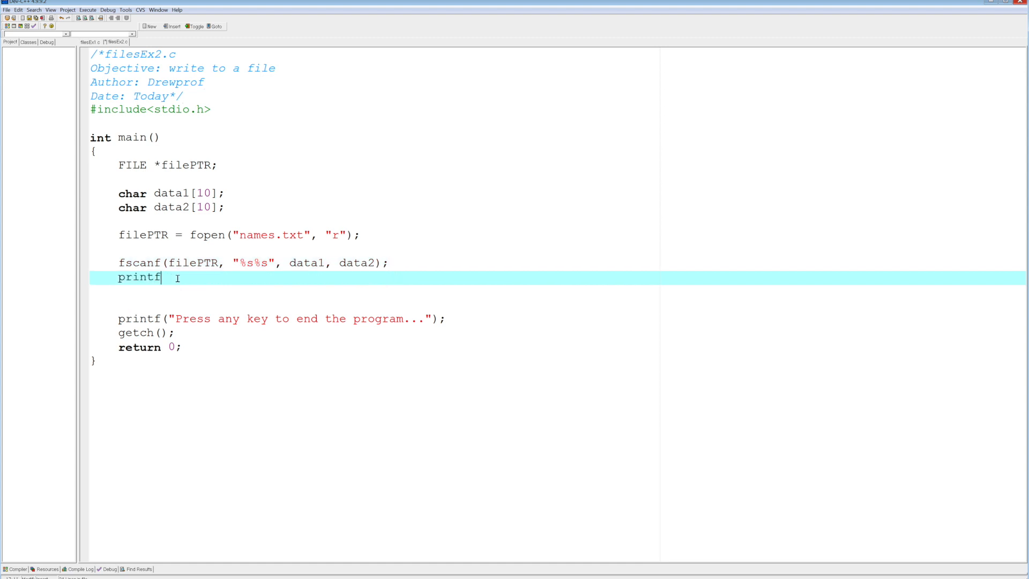
pyautogui.write('("Data')
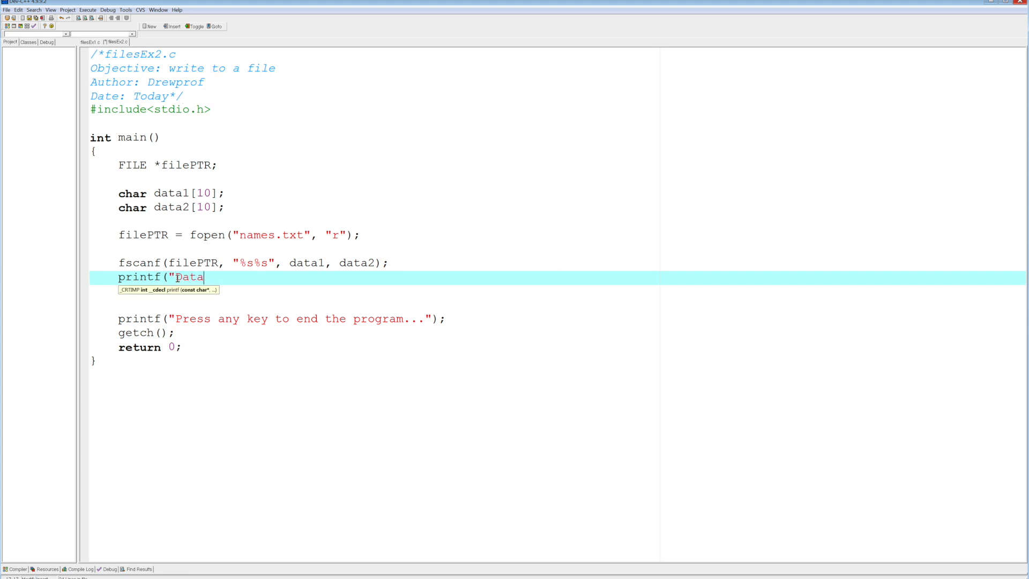
pyautogui.write(':')
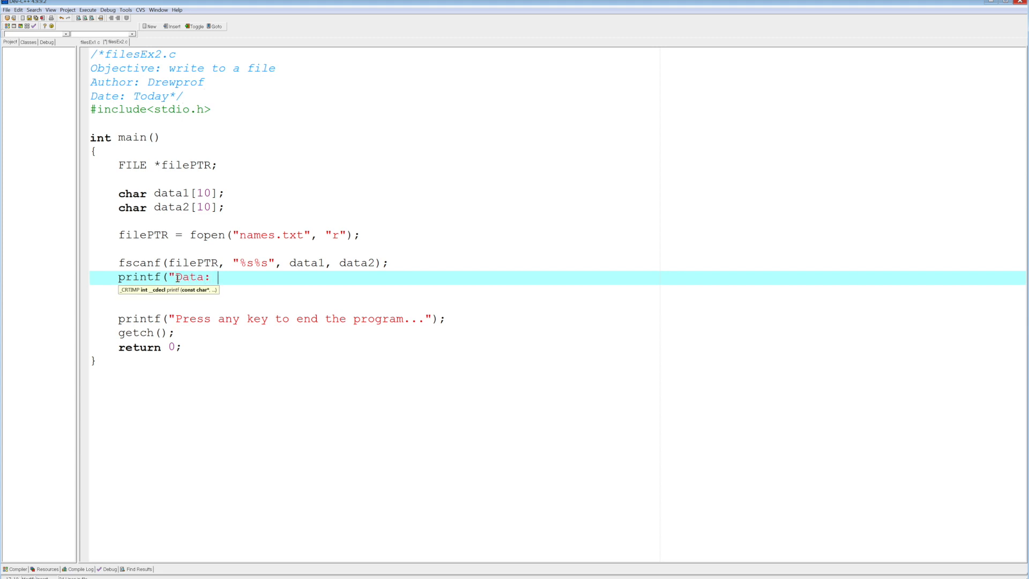
pyautogui.write('%s')
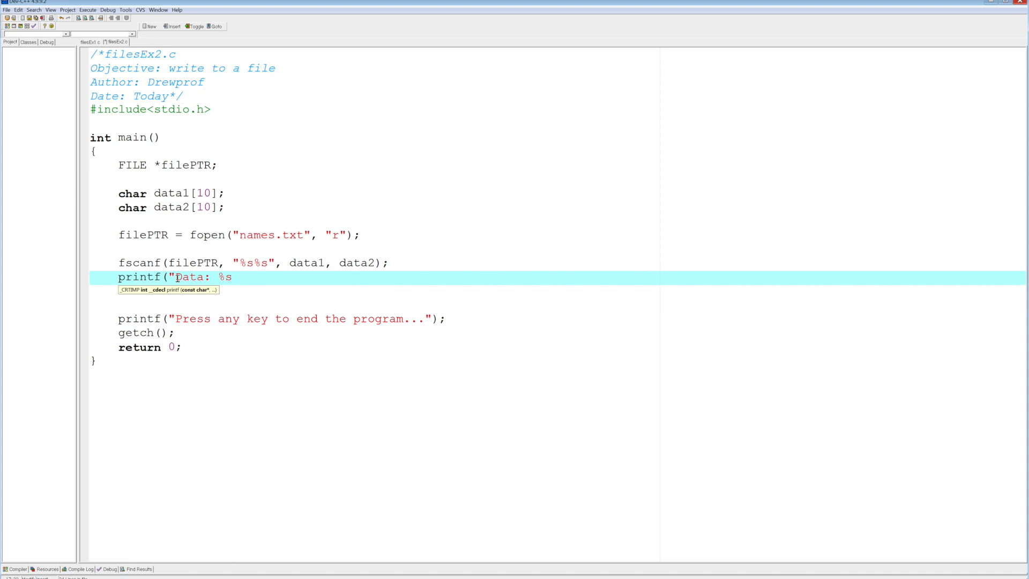
pyautogui.write('%s\\n')
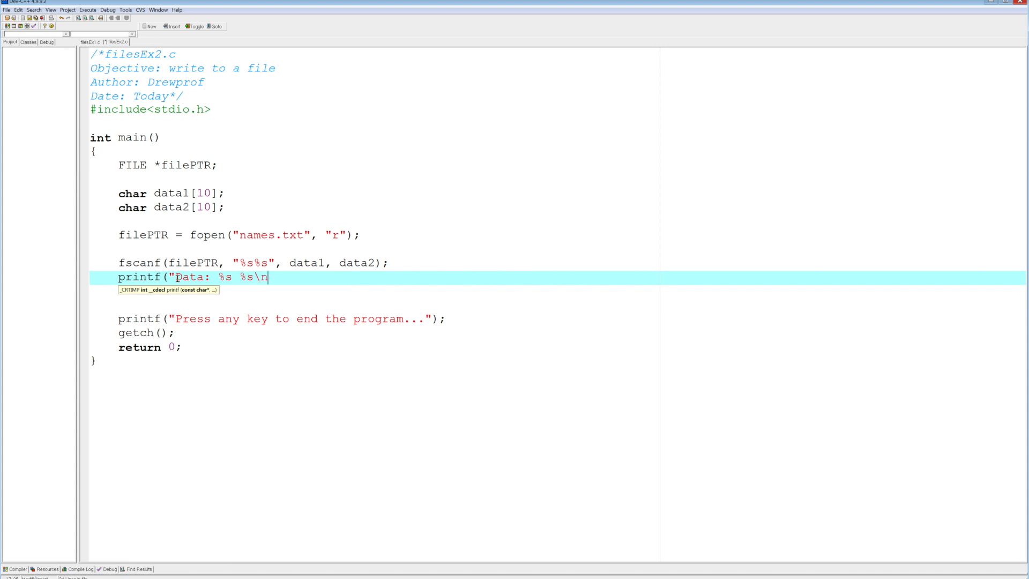
pyautogui.write('", data')
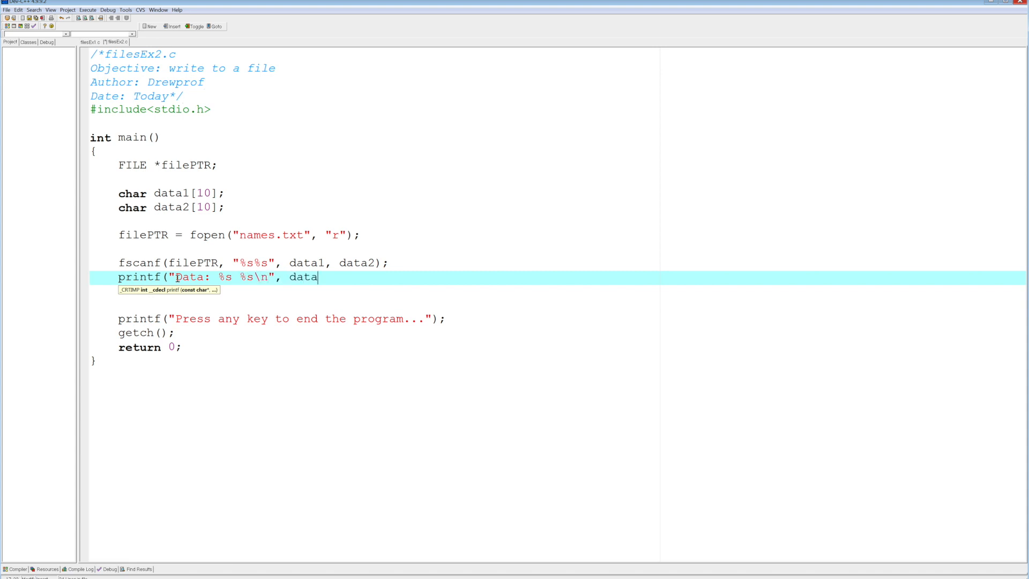
pyautogui.write('1, data2')
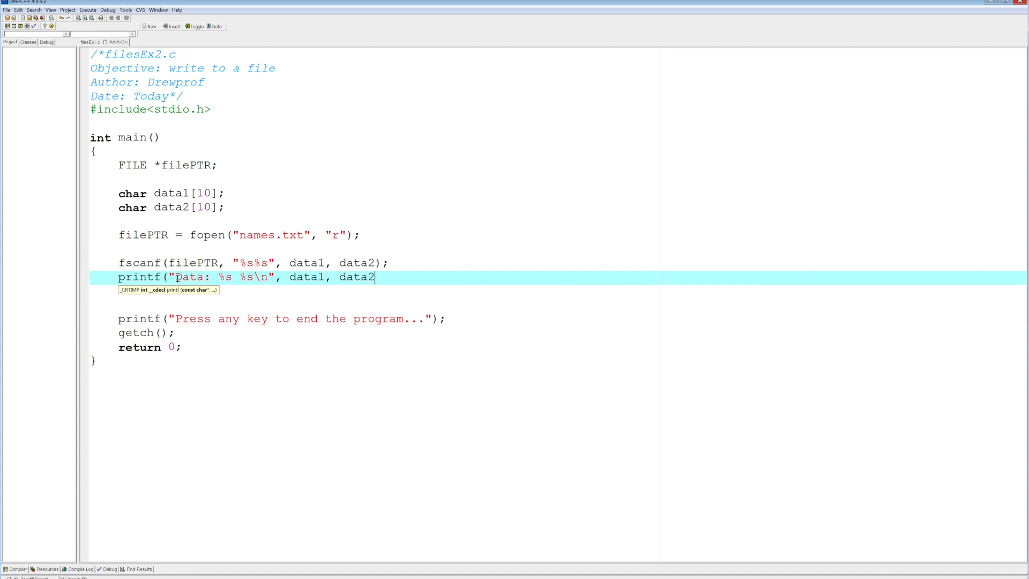
pyautogui.write(');')
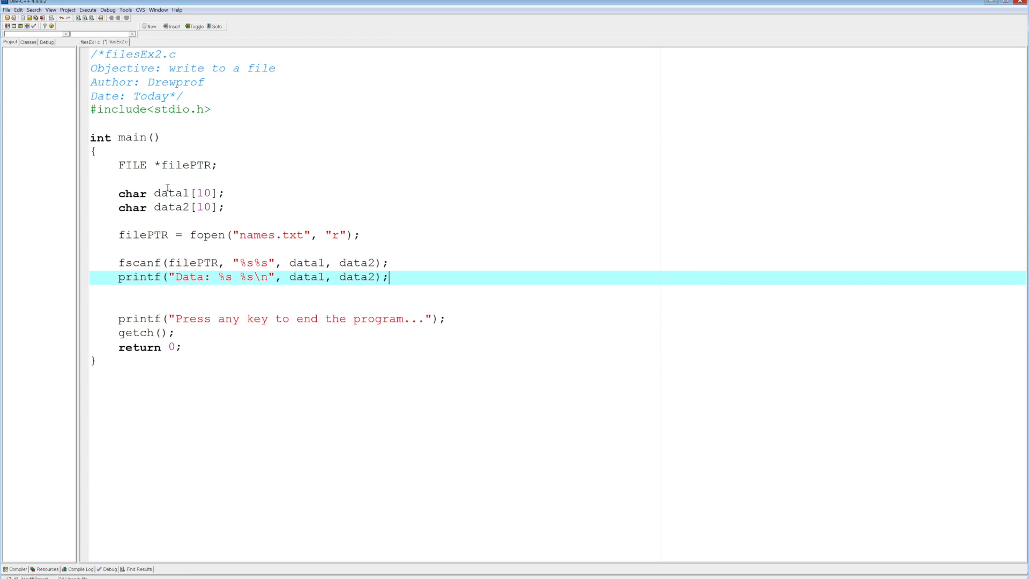
# Step: Compile filesEx2.c again via Execute > Compile
pyautogui.click(87, 10)
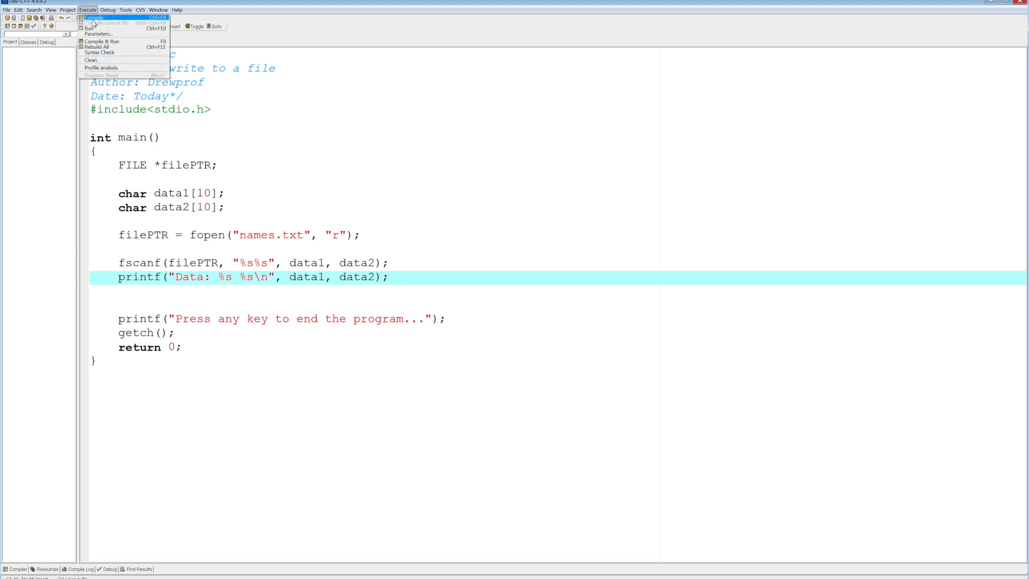
pyautogui.click(101, 42)
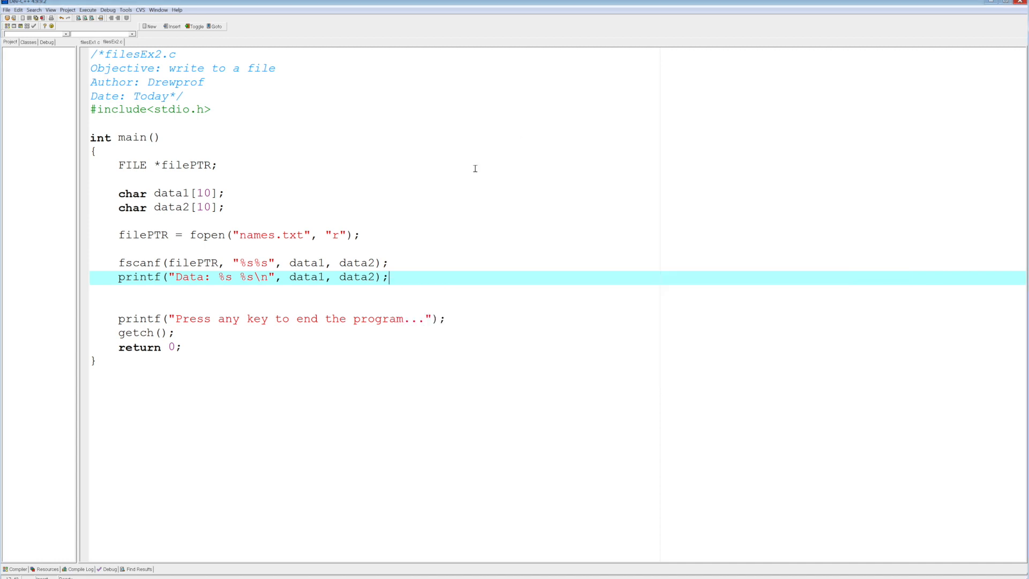
pyautogui.moveTo(119, 261)
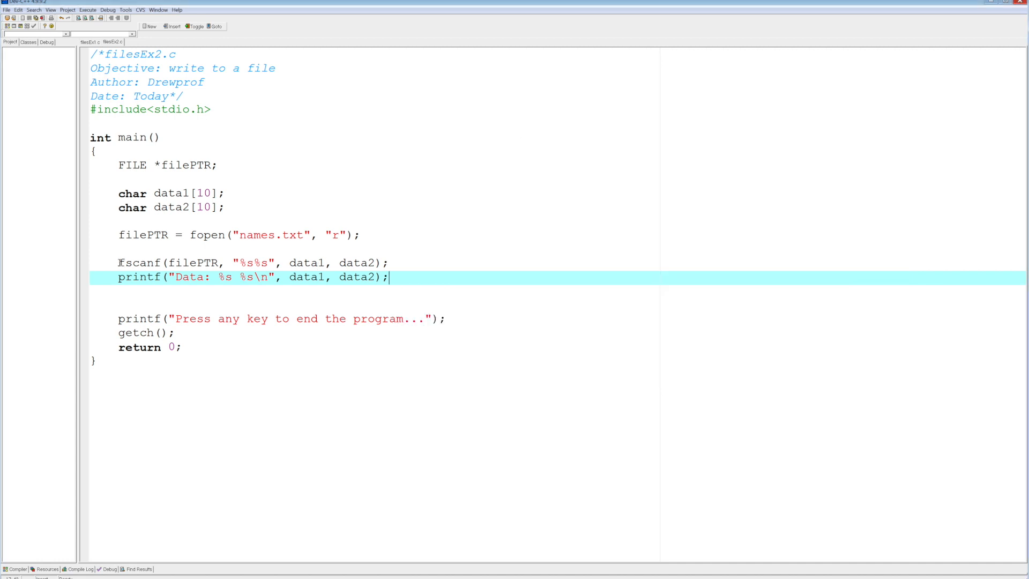
# Step: Copy the fscanf and printf lines to duplicate them for a second record
pyautogui.moveTo(389, 277); pyautogui.dragTo(118, 263)
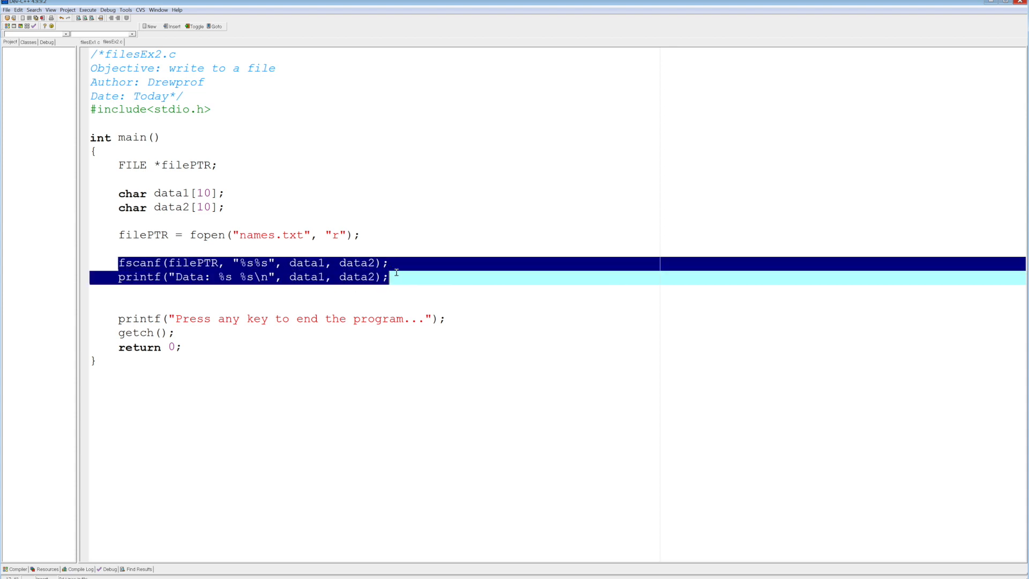
pyautogui.rightClick(394, 273)
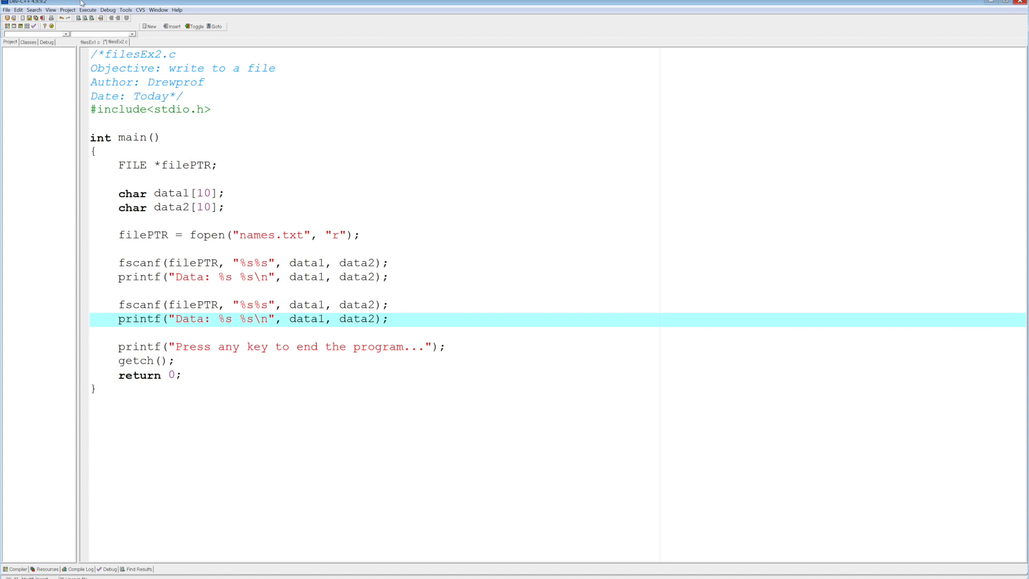
# Step: Compile and run the program via Execute > Compile & Run
pyautogui.click(87, 9)
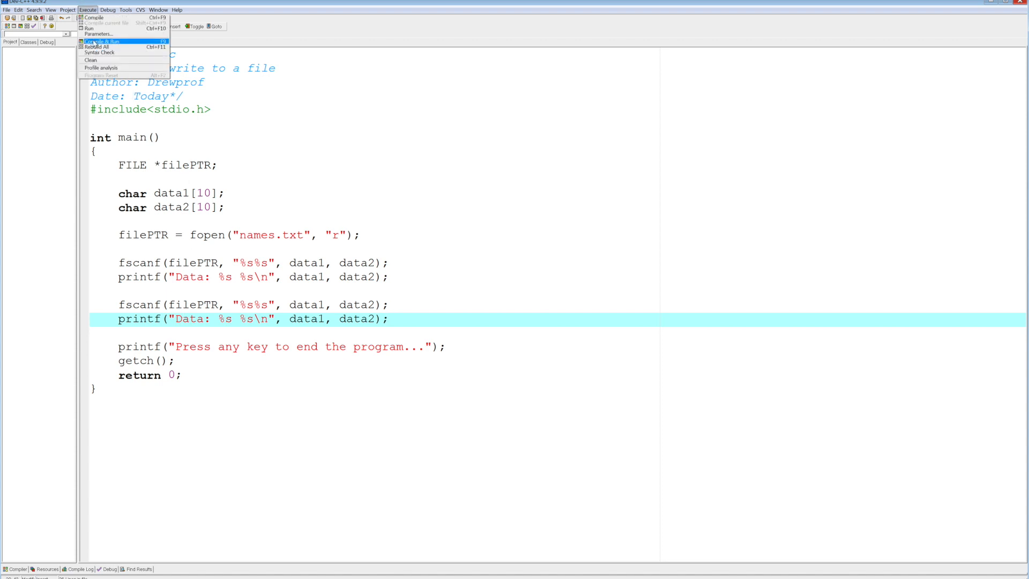
pyautogui.click(100, 41)
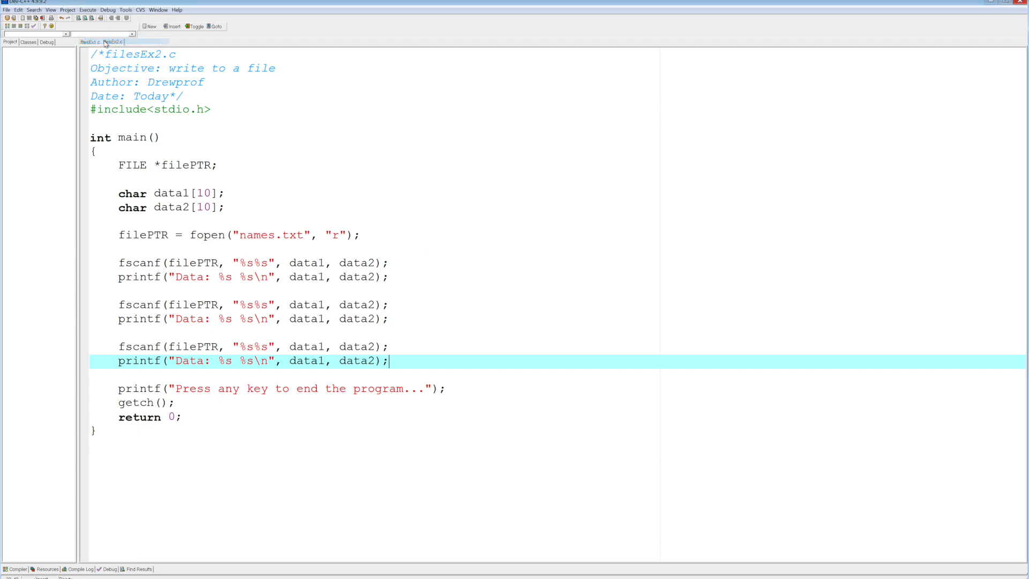
pyautogui.click(116, 18)
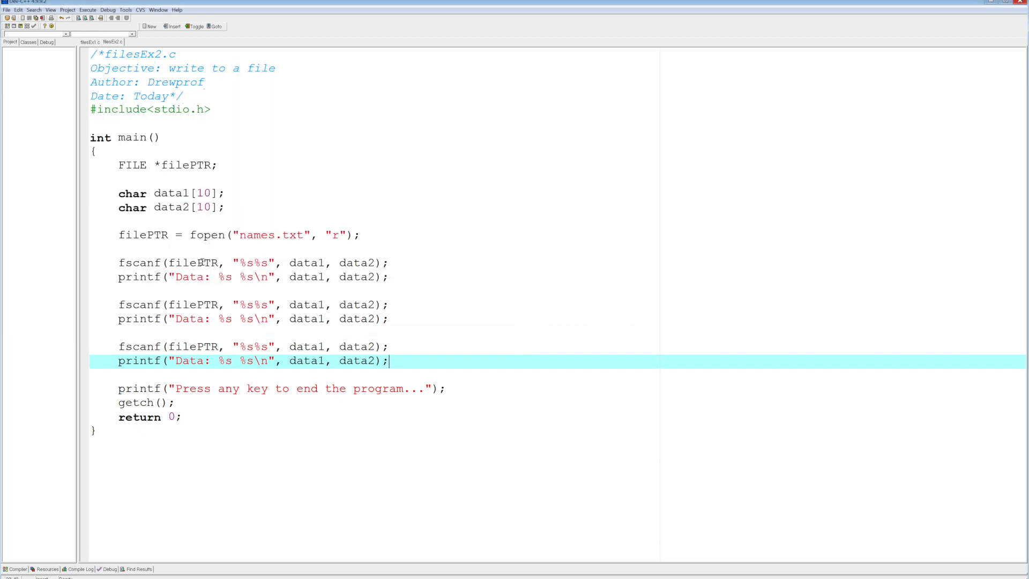
# Step: Delete the third fscanf and printf pair, leaving two read-and-print pairs
pyautogui.moveTo(388, 361); pyautogui.dragTo(288, 346)
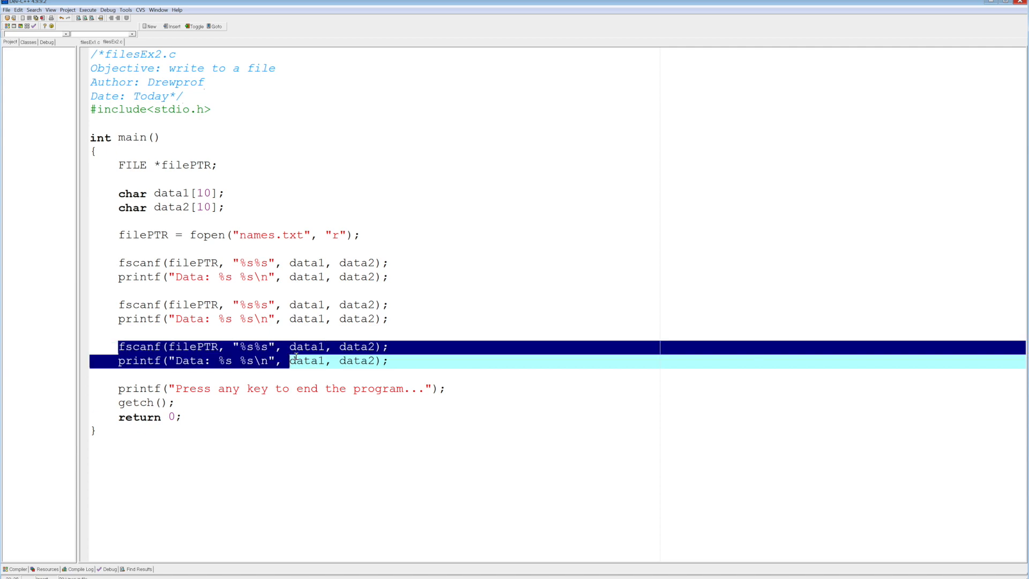
pyautogui.press('Delete')
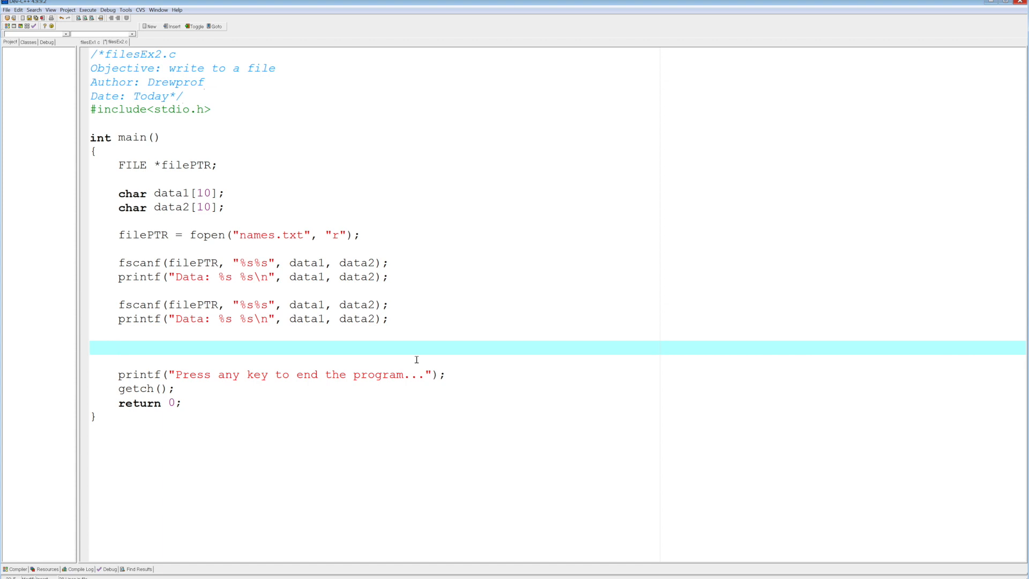
pyautogui.click(118, 347)
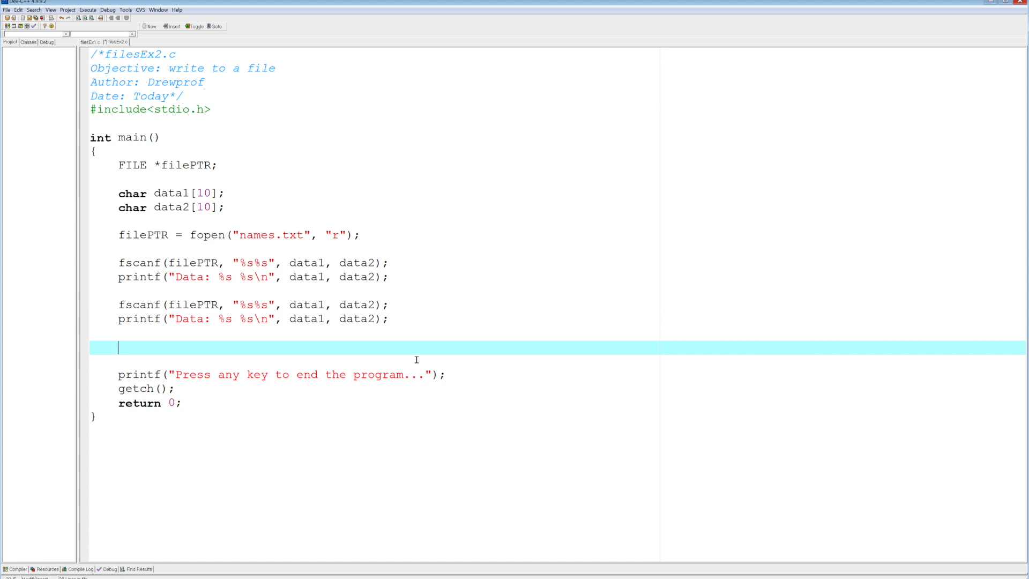